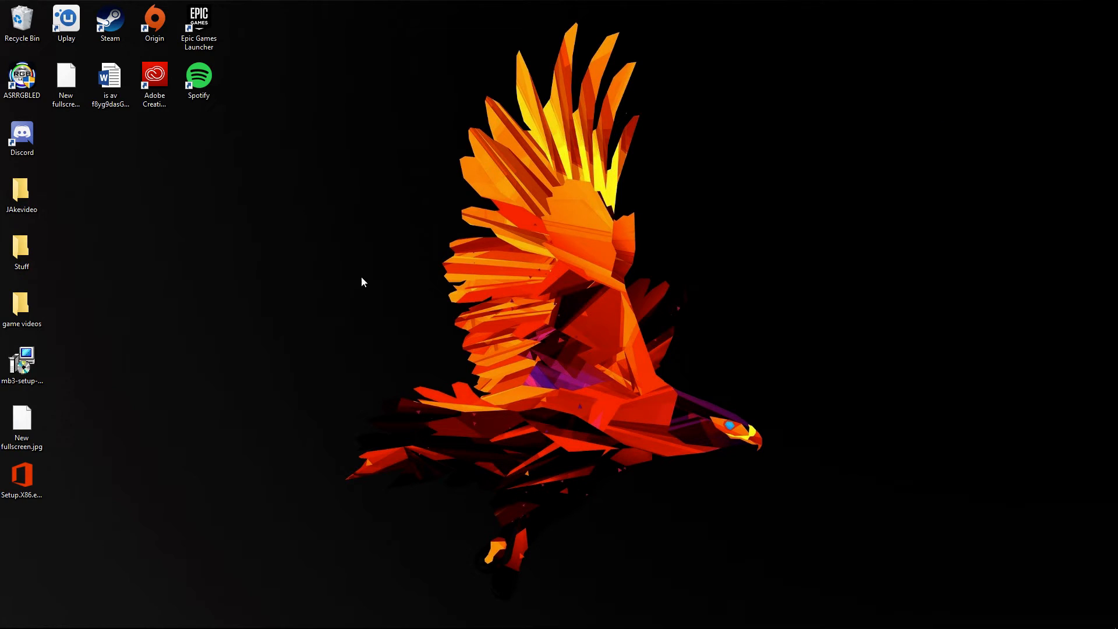
pyautogui.moveTo(456, 319)
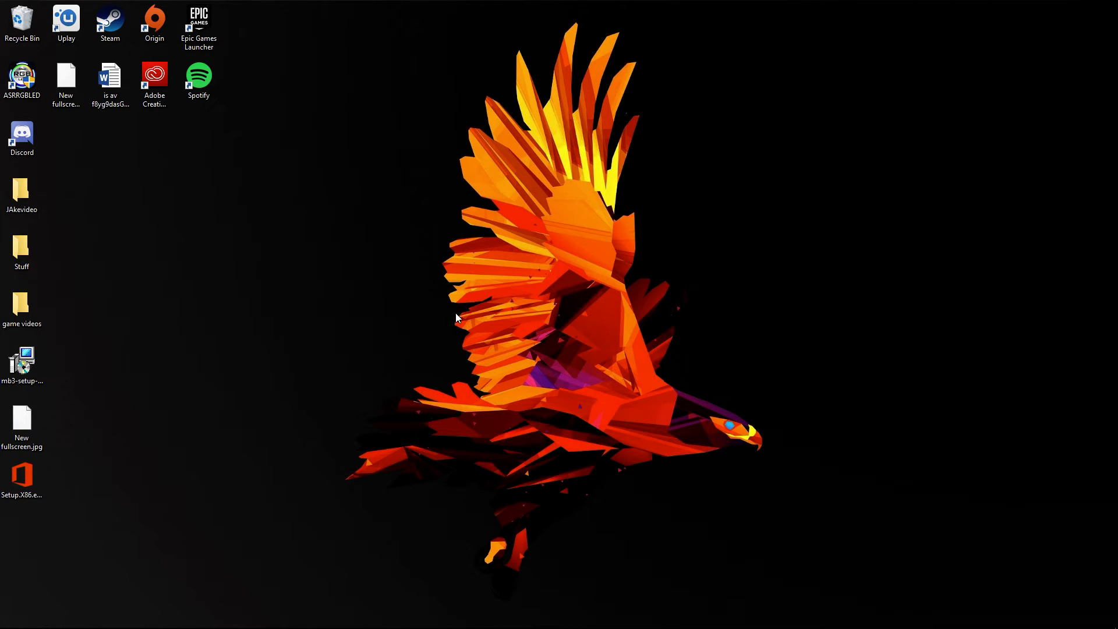
pyautogui.moveTo(469, 309)
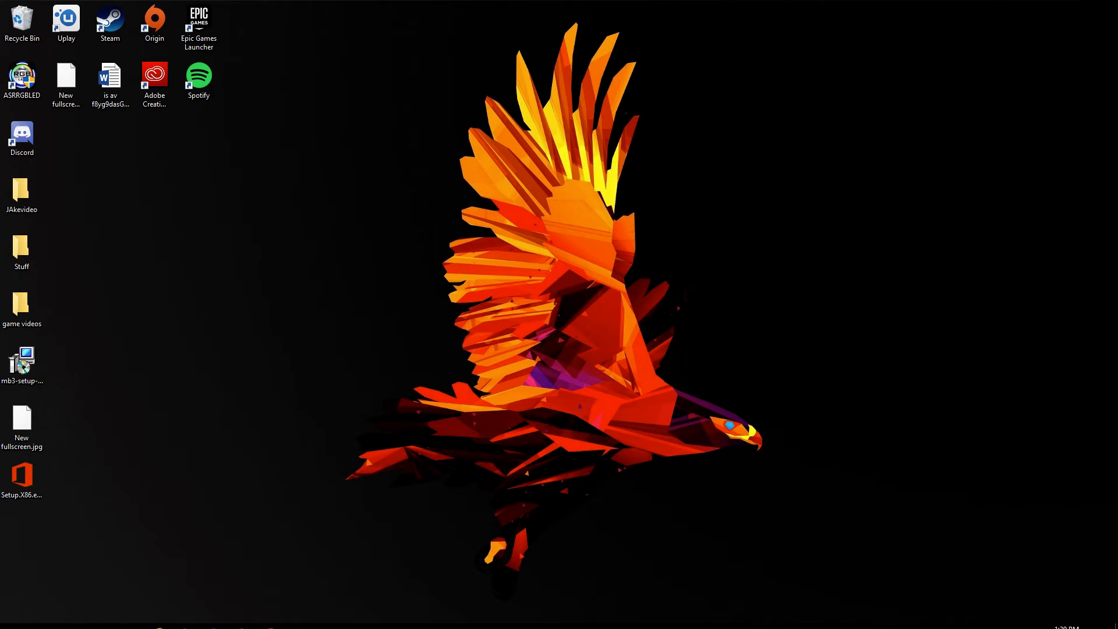
pyautogui.moveTo(340, 601)
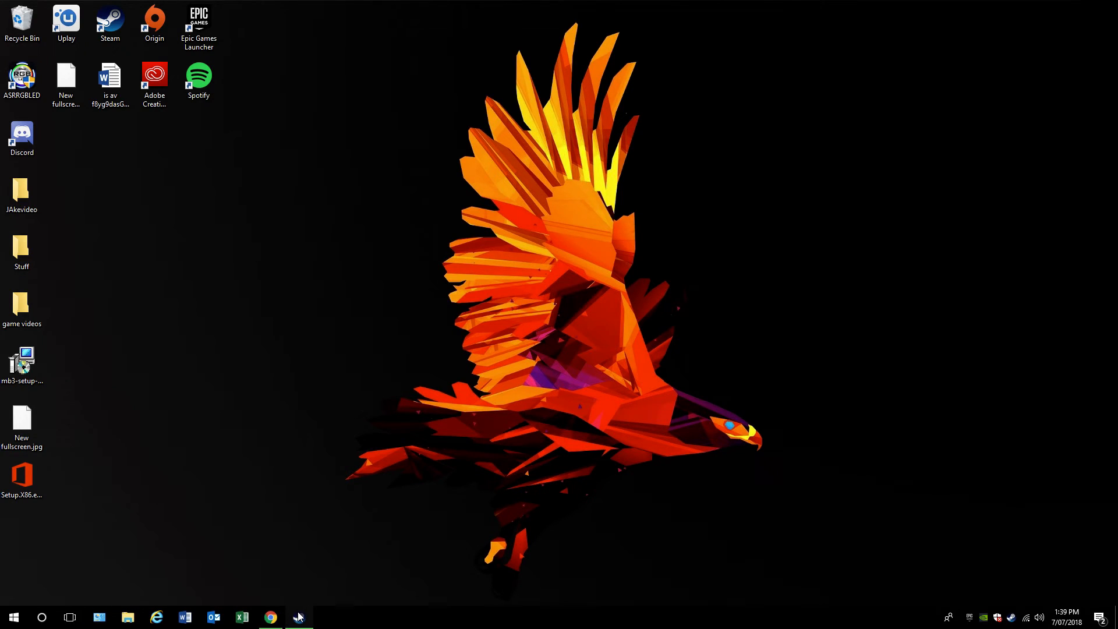
pyautogui.moveTo(300, 610)
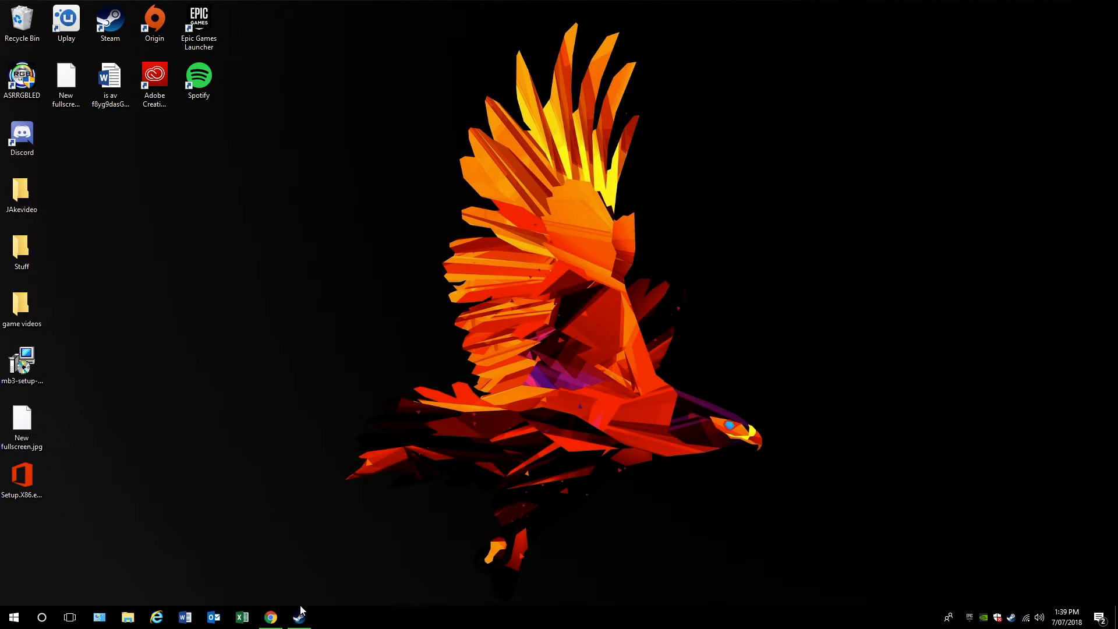
pyautogui.moveTo(270, 617)
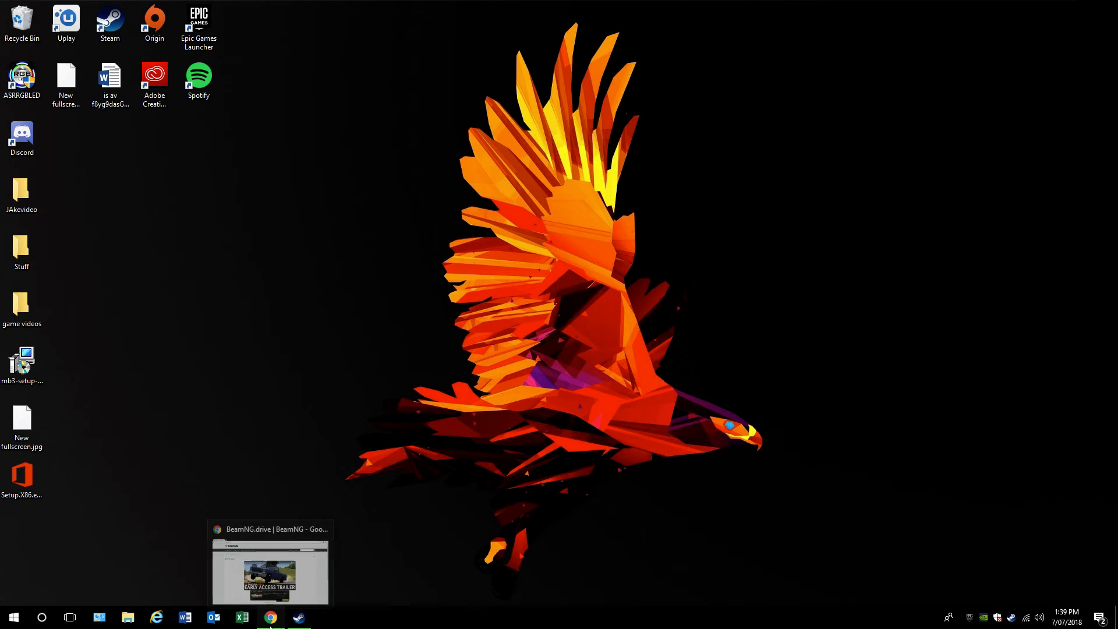
# Bring Chrome forward and browse from the BeamNG forums to the mods listing, scrolling to Shopping Cart/Trolley.
pyautogui.click(270, 617)
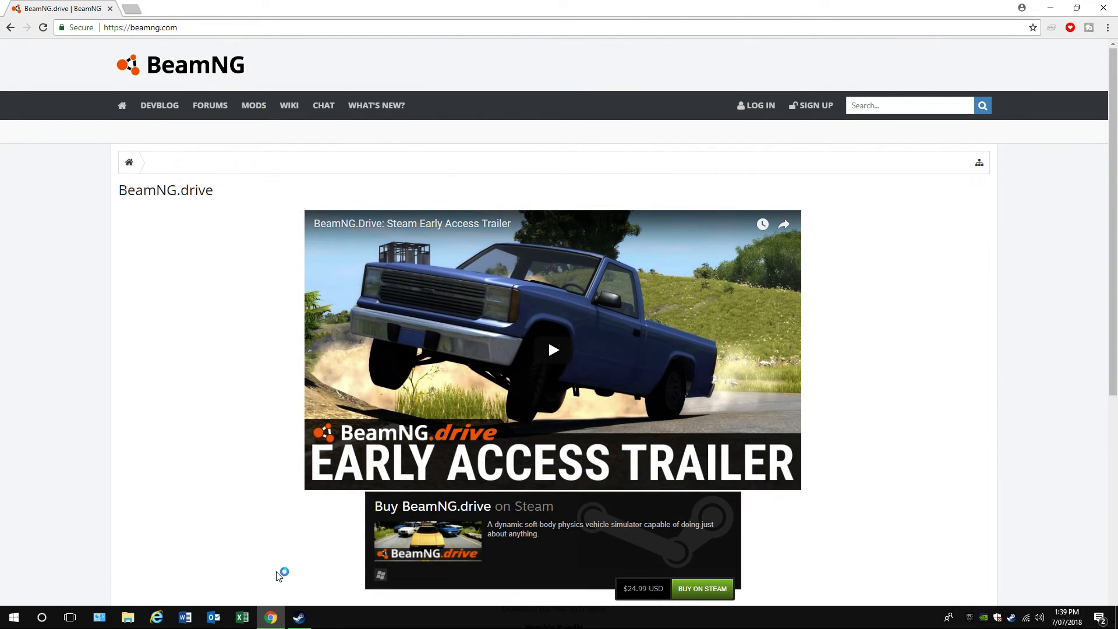
pyautogui.click(146, 28)
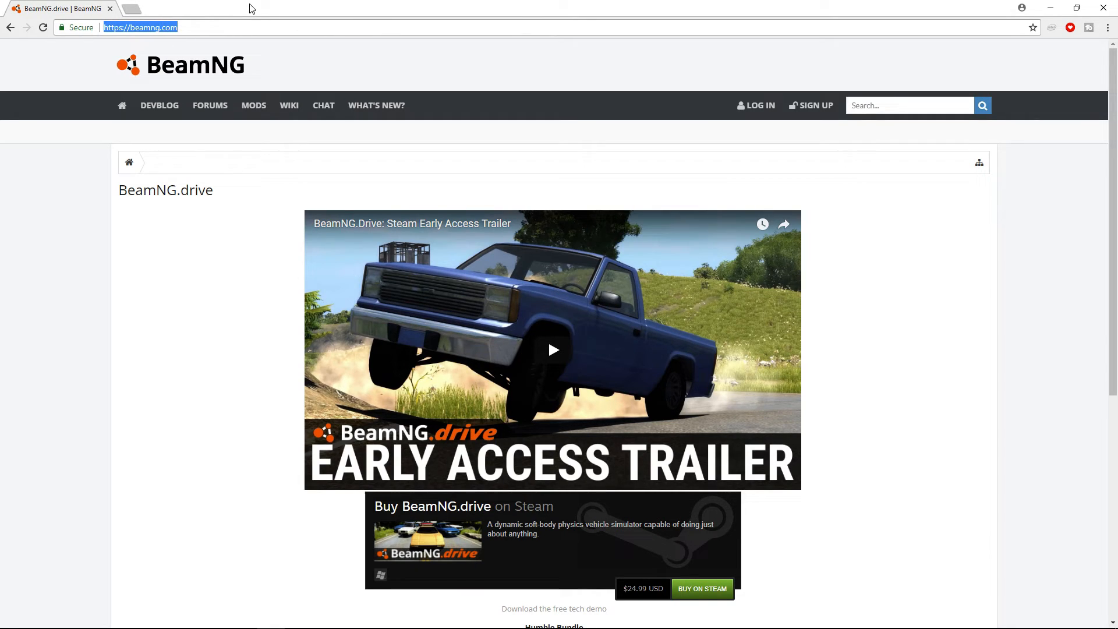
pyautogui.moveTo(242, 42)
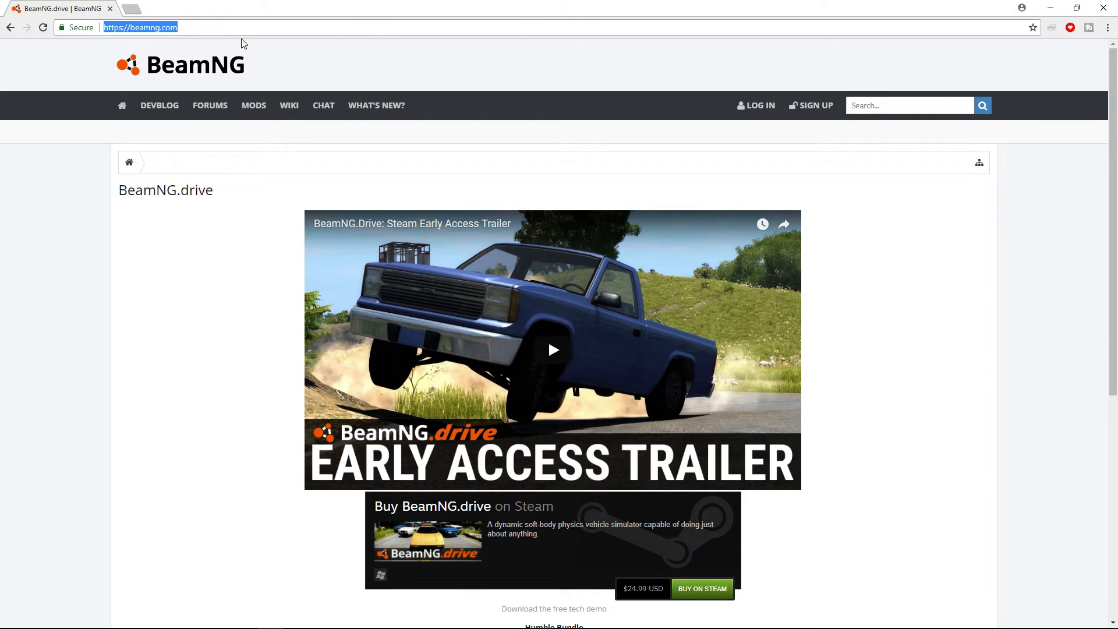
pyautogui.moveTo(235, 116)
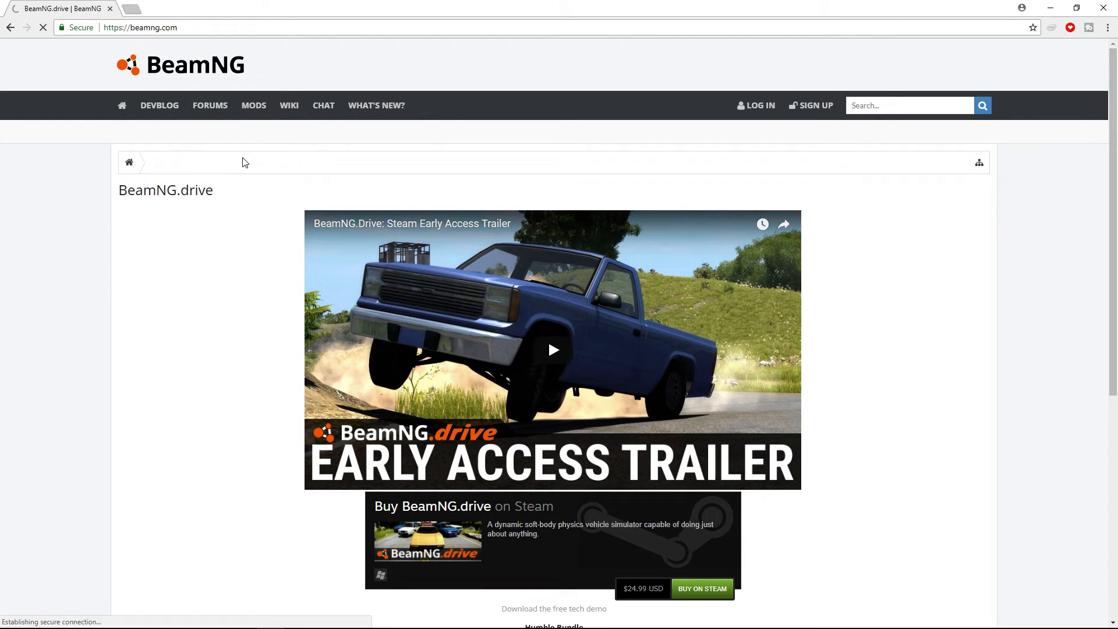
pyautogui.click(209, 105)
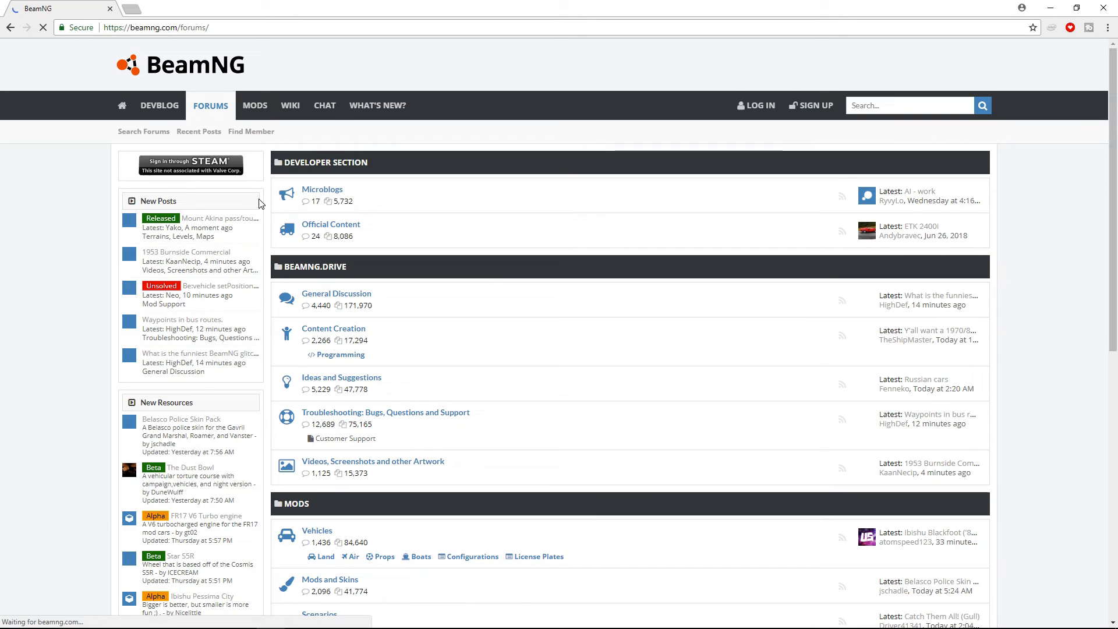
pyautogui.scroll(-3)
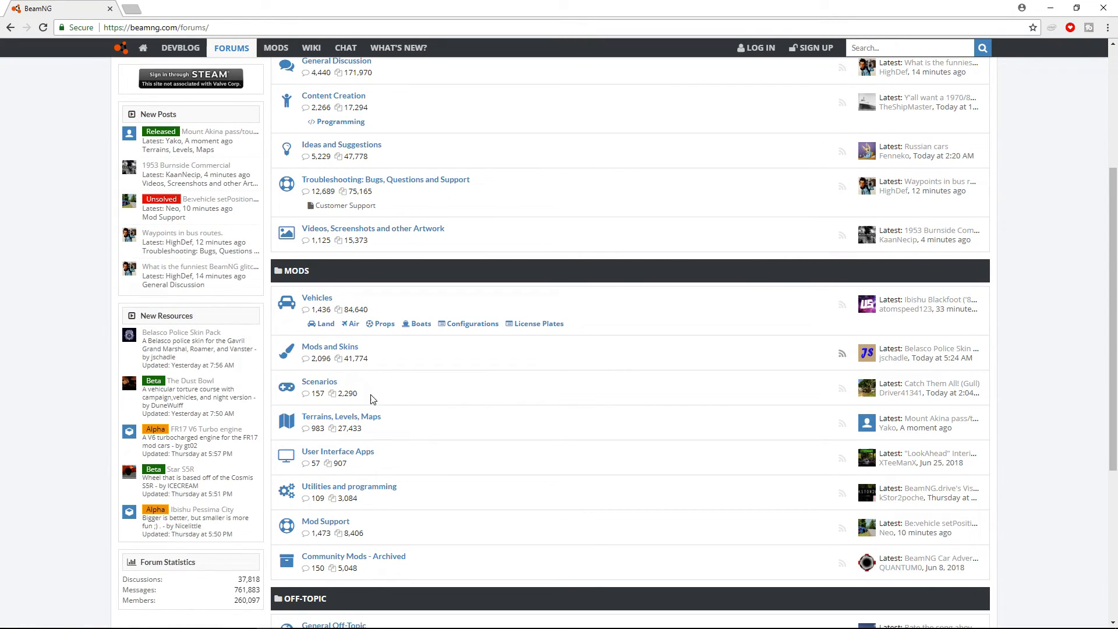
pyautogui.moveTo(323, 303)
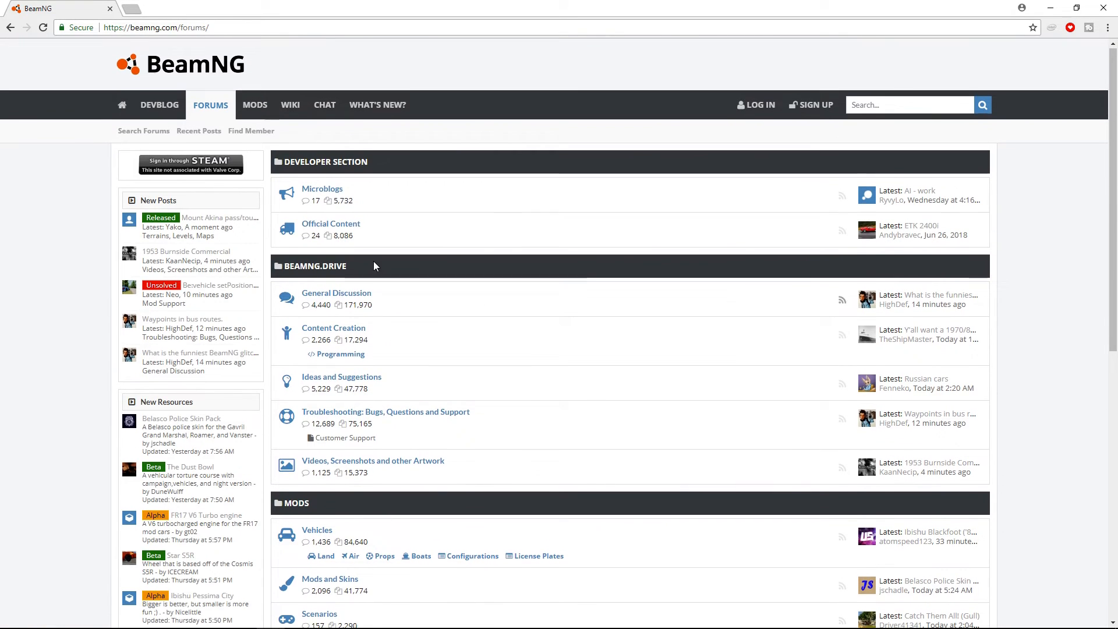
pyautogui.click(254, 105)
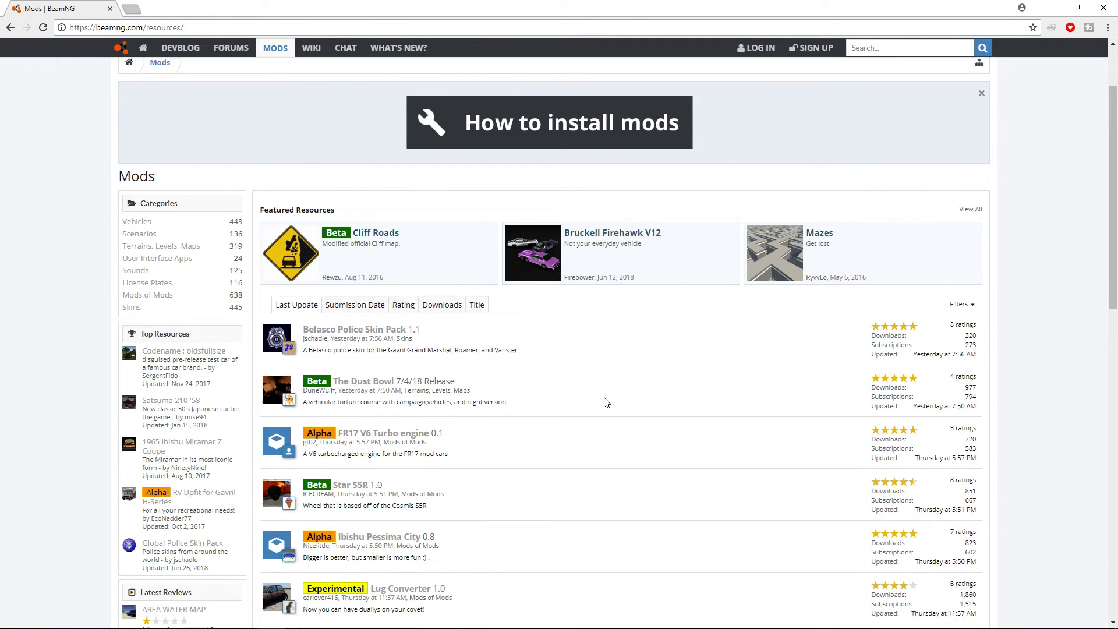
pyautogui.scroll(-3)
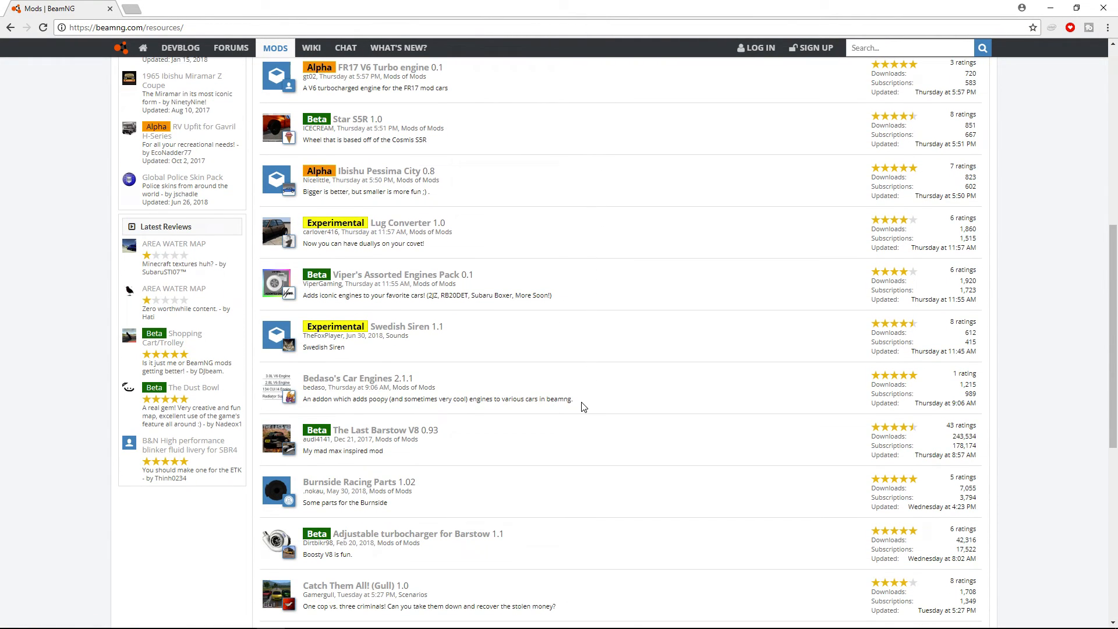
pyautogui.scroll(-3)
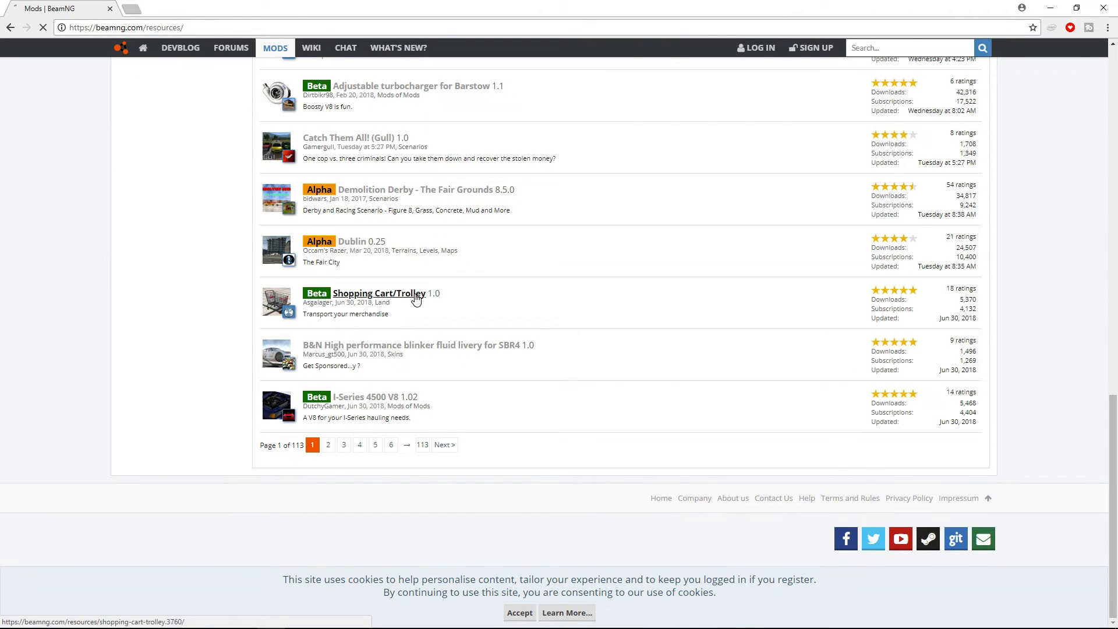
# From the Shopping Cart/Trolley mod page, download it and save shoppingcart.zip to the Desktop.
pyautogui.click(379, 294)
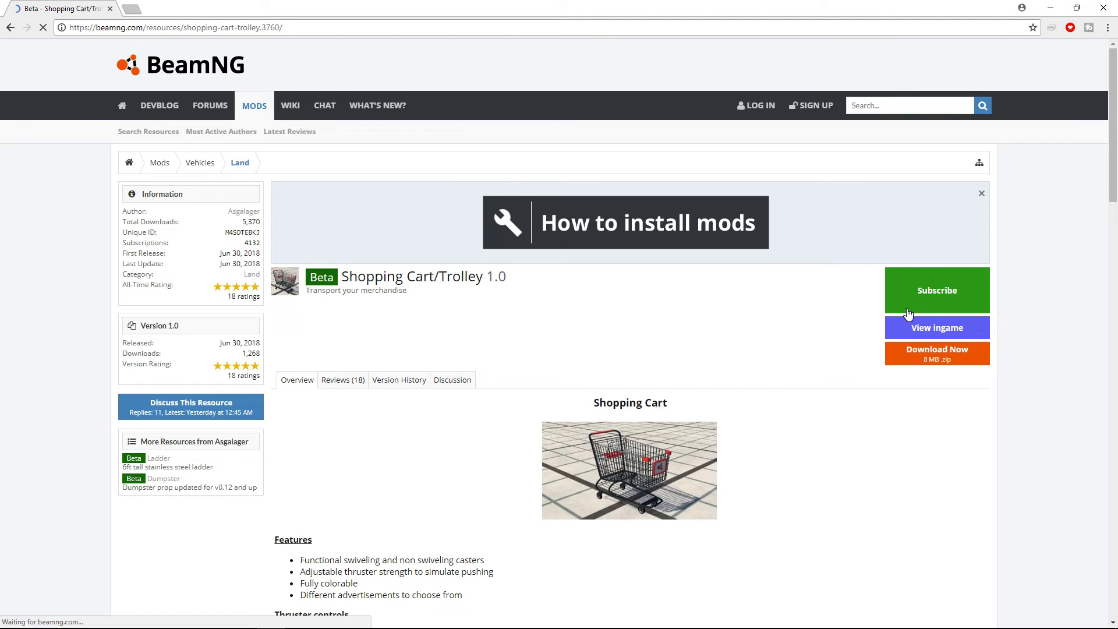
pyautogui.click(936, 352)
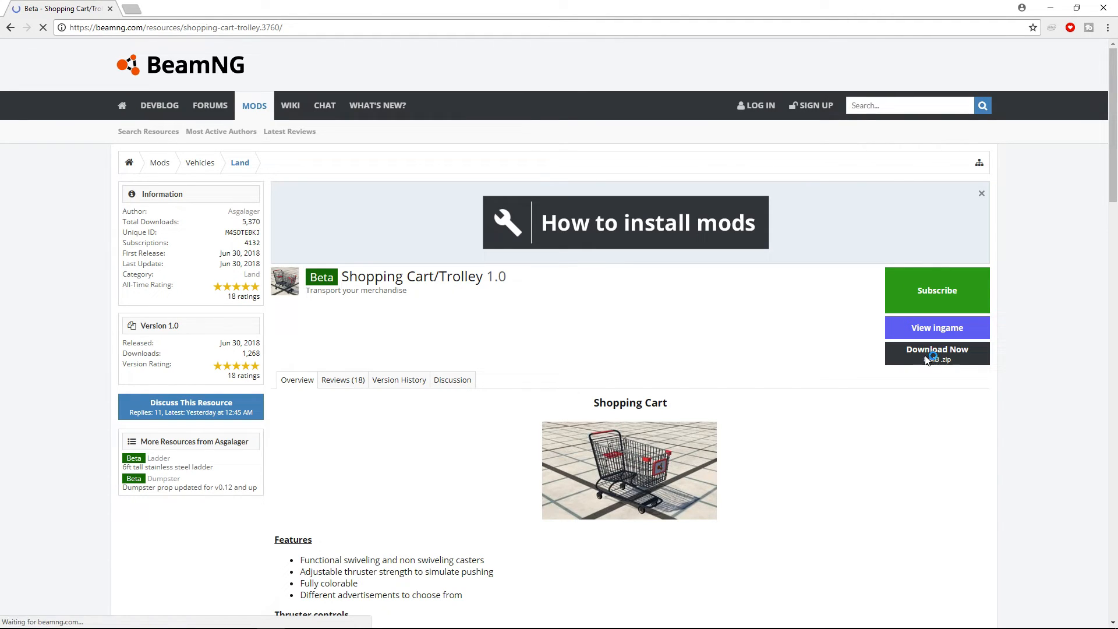
pyautogui.click(936, 354)
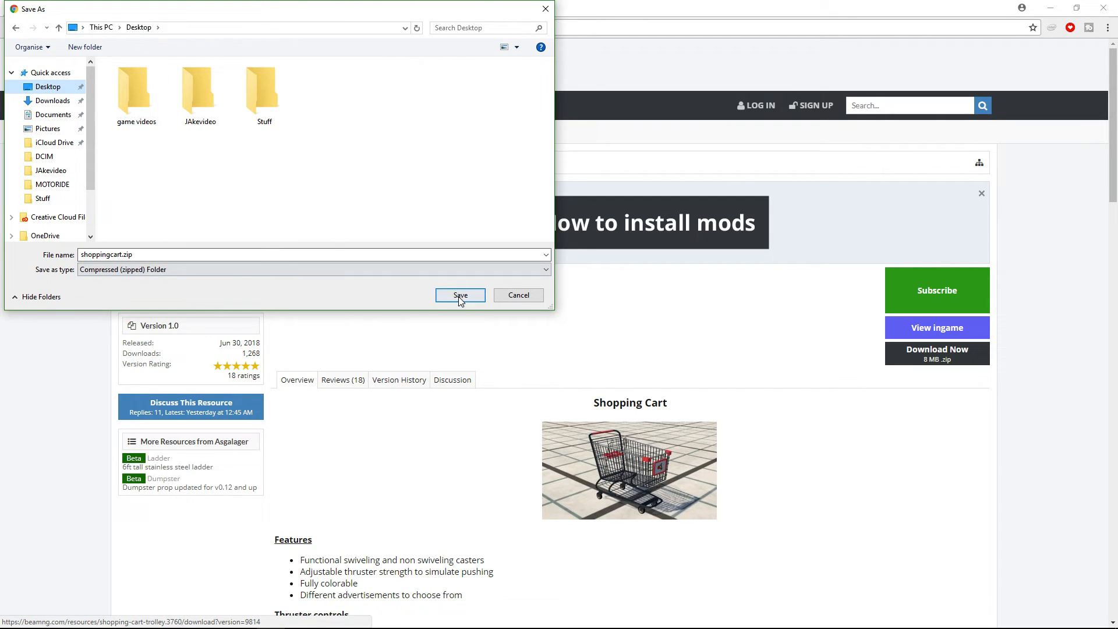
pyautogui.click(460, 296)
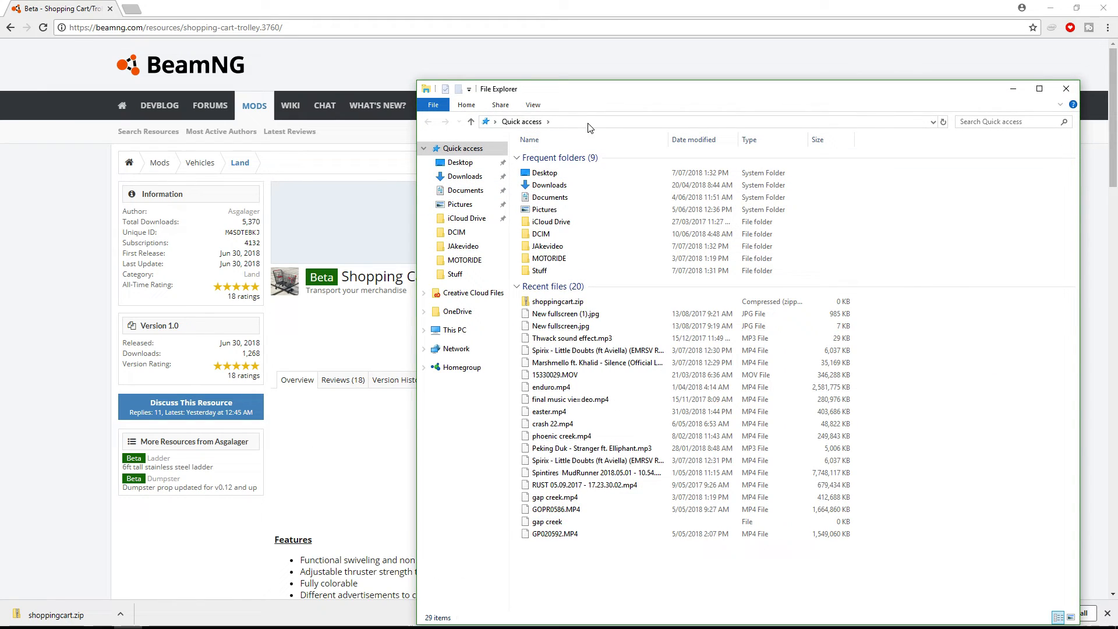
# In File Explorer, go to Documents and into the BeamNG.drive game folder.
pyautogui.write('doc')
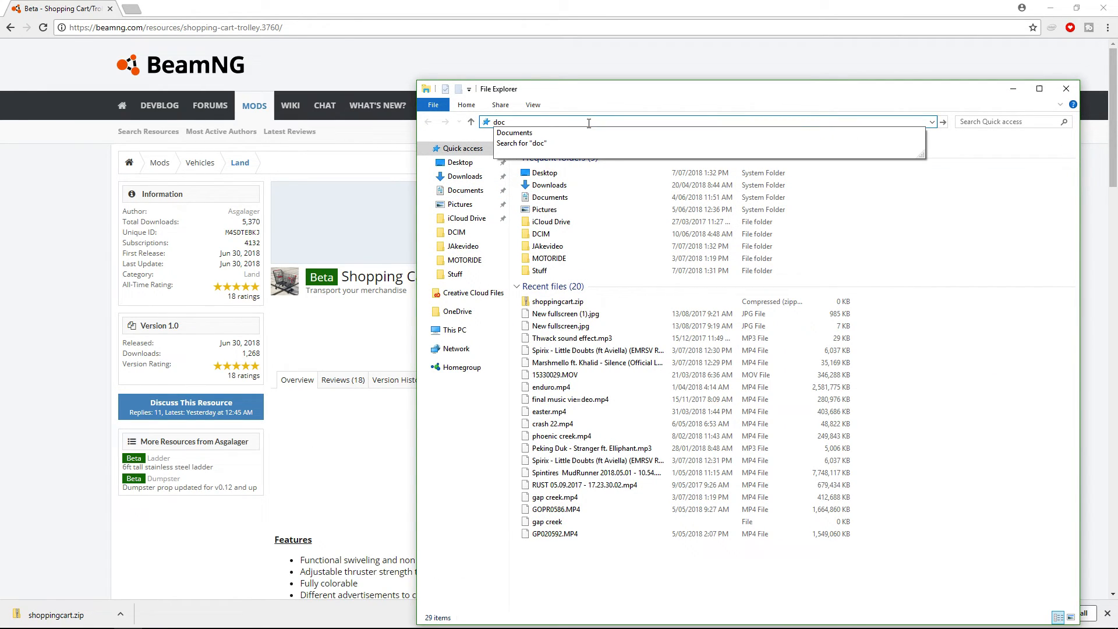
pyautogui.click(514, 132)
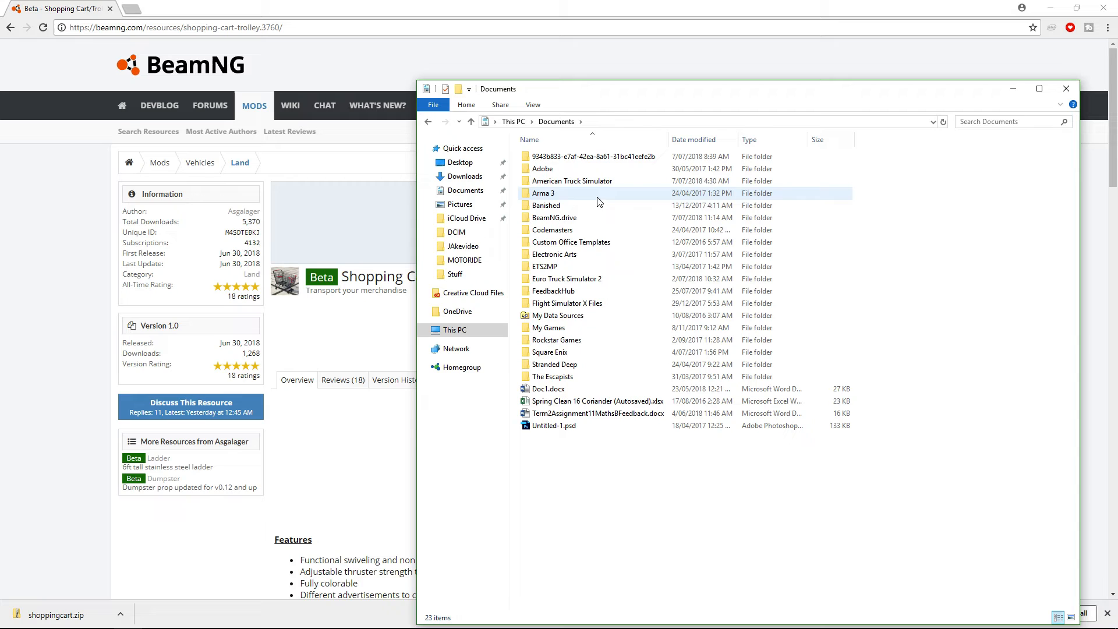
pyautogui.doubleClick(554, 217)
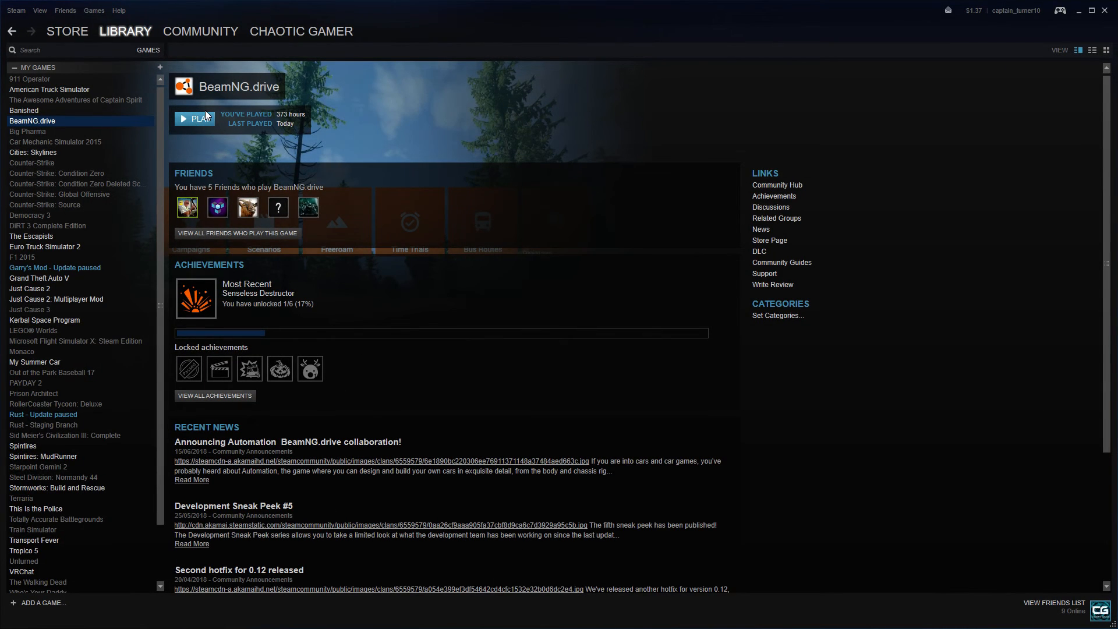
# Launch BeamNG.drive from its Steam library page.
pyautogui.click(195, 119)
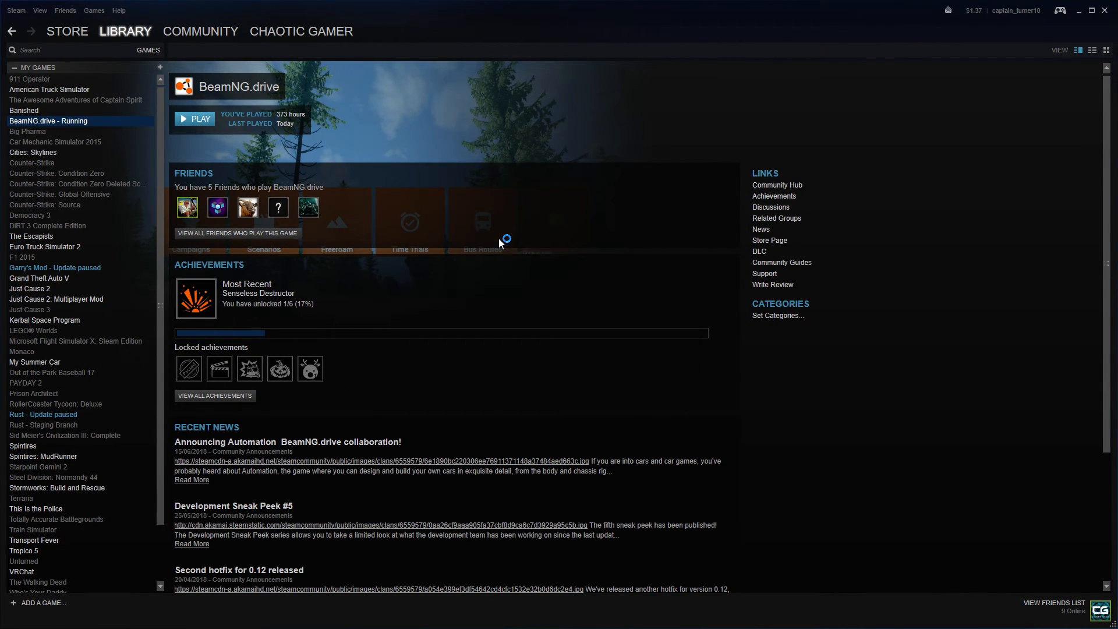
pyautogui.click(194, 118)
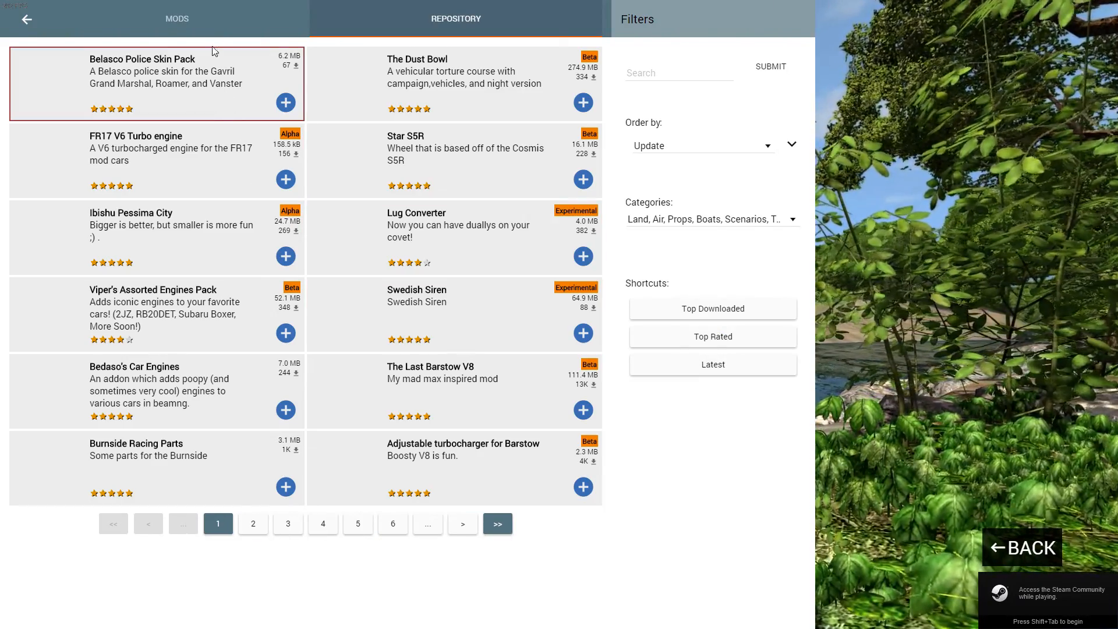
# Leave the in-game repository and return to the BeamNG.drive main menu.
pyautogui.click(177, 19)
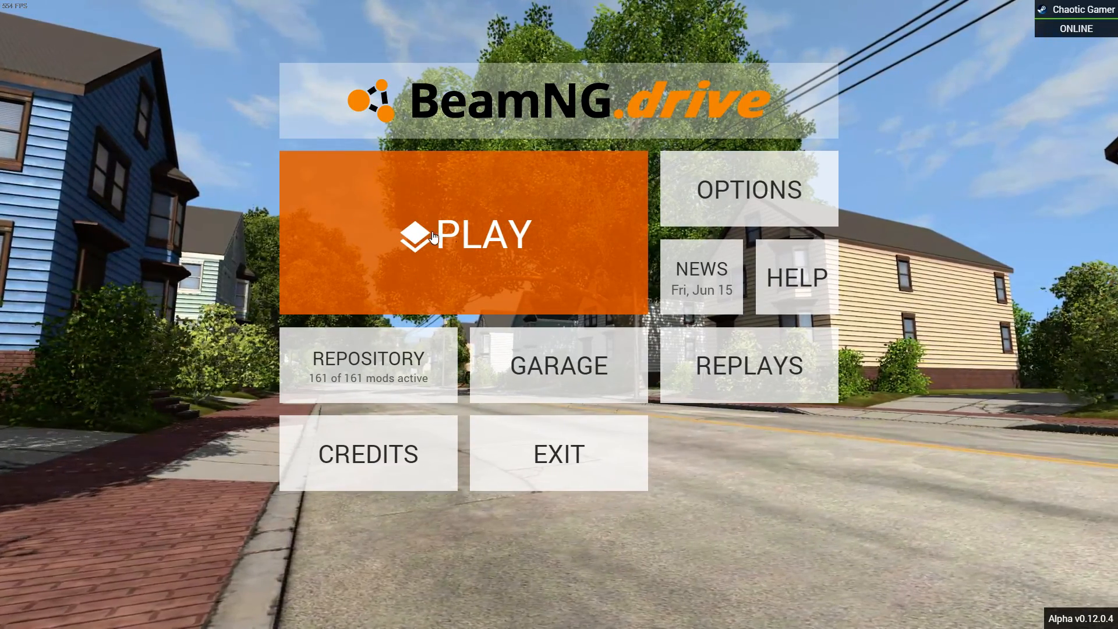
pyautogui.moveTo(102, 295)
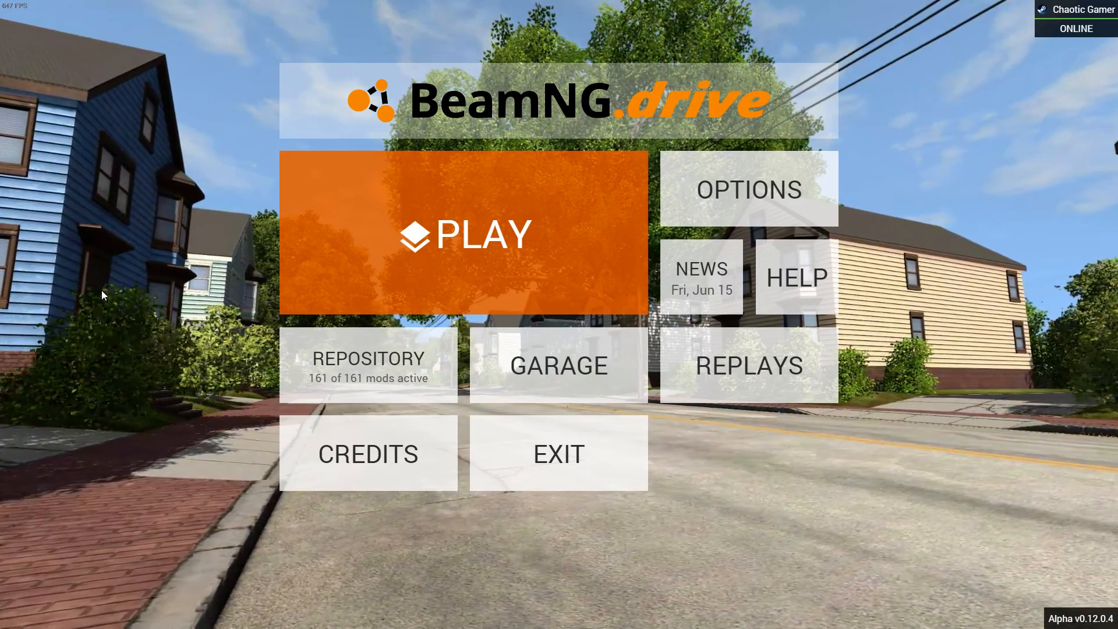
# Enter the in-game mod repository from the main menu.
pyautogui.click(369, 365)
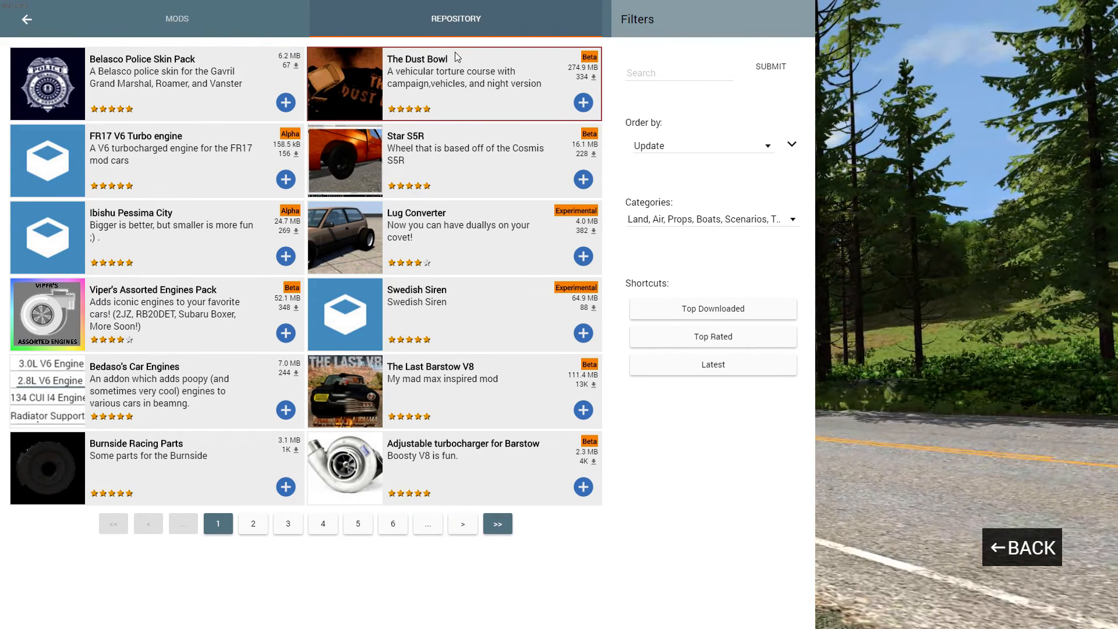
pyautogui.moveTo(333, 382)
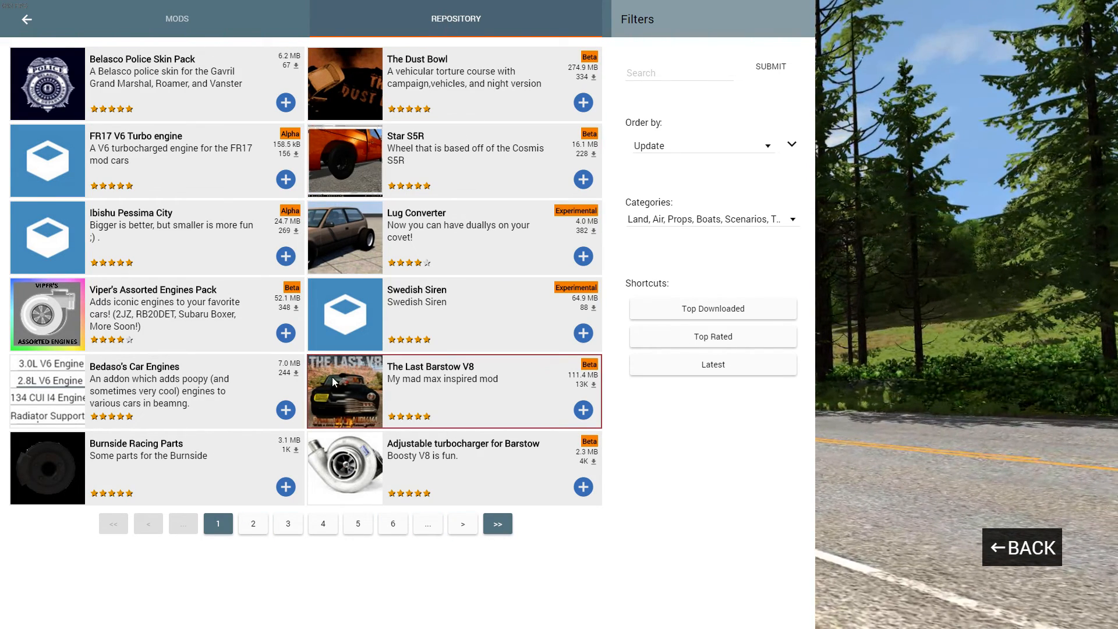
# On repository page 2, subscribe to the Dublin map mod and return to the main menu.
pyautogui.click(253, 523)
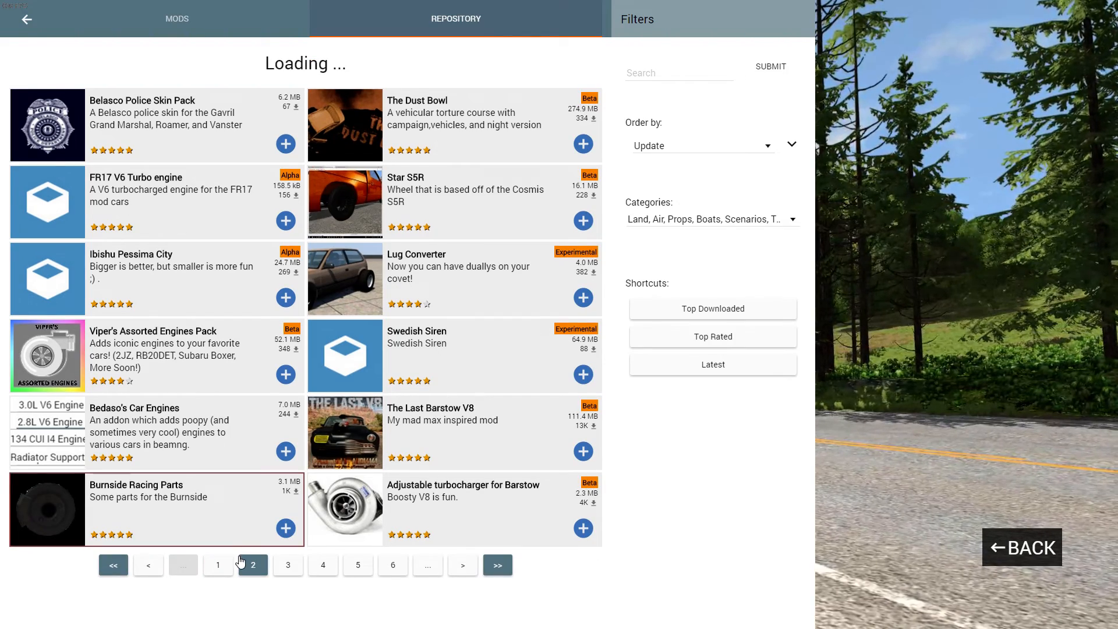
pyautogui.click(253, 565)
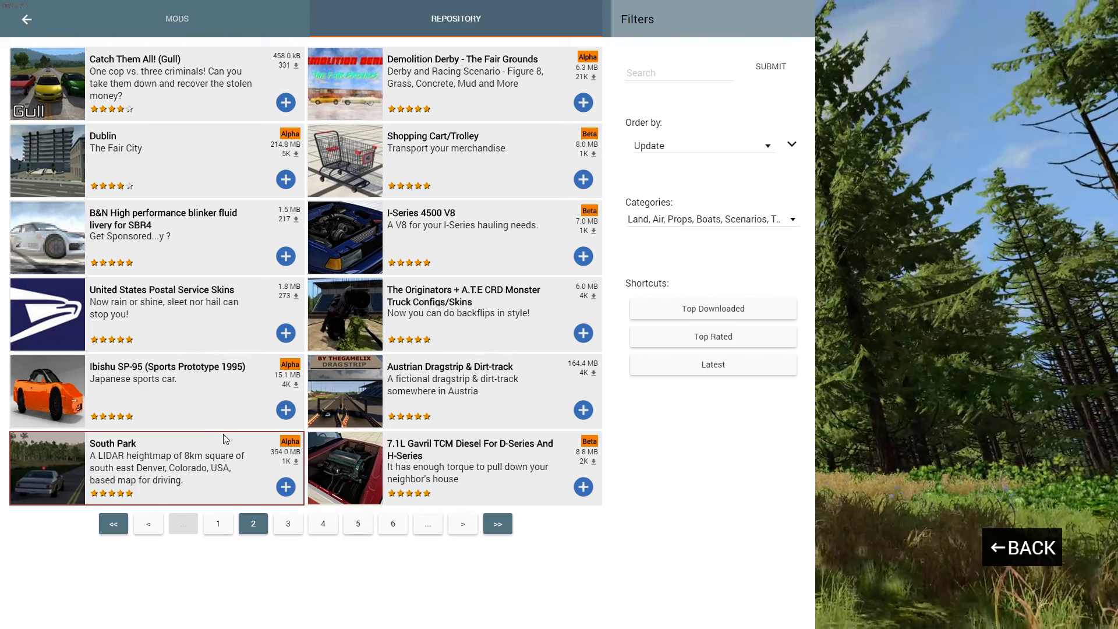
pyautogui.moveTo(286, 179)
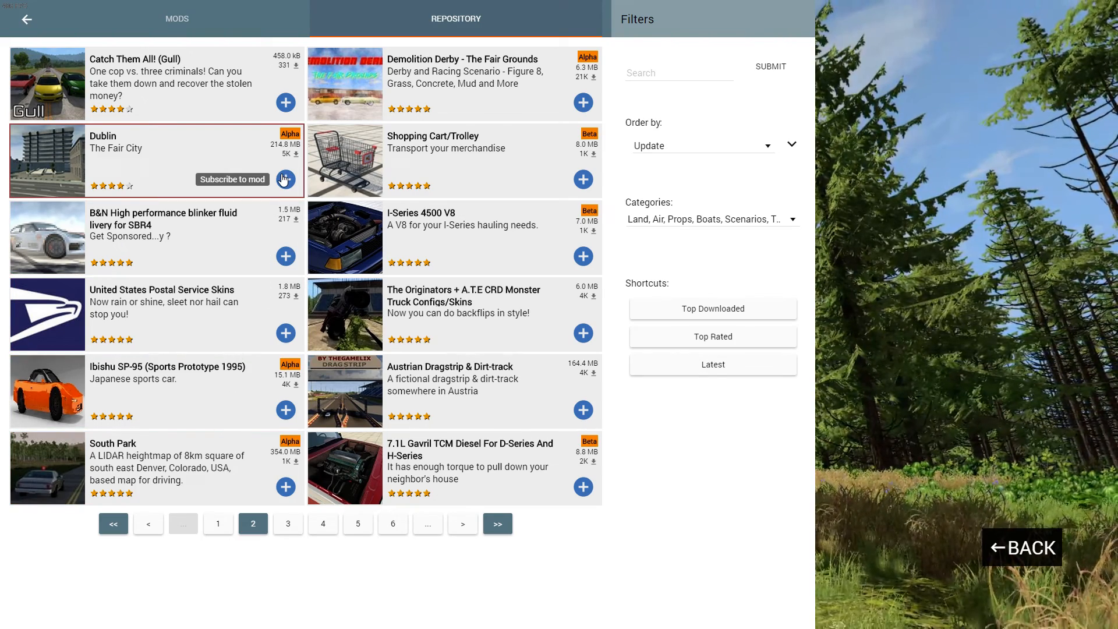
pyautogui.click(285, 180)
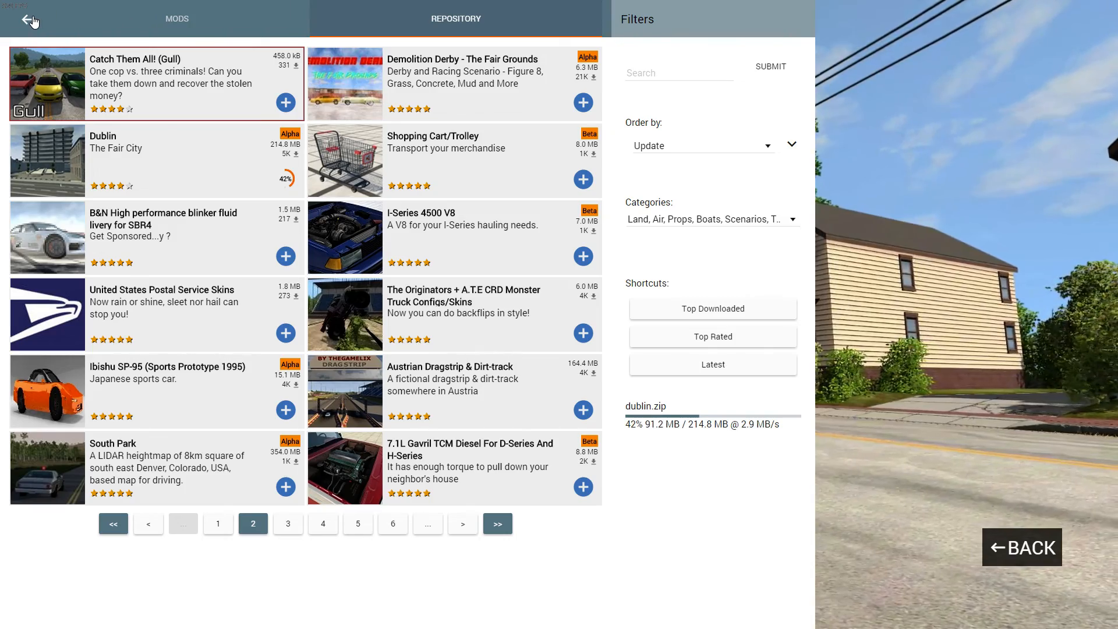
pyautogui.click(26, 21)
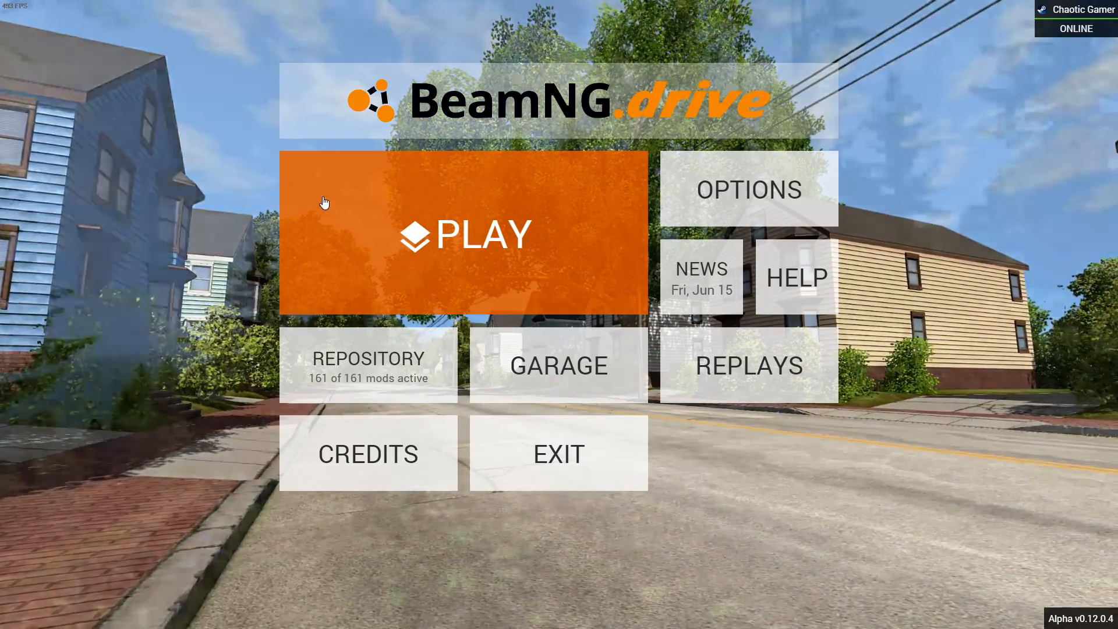
# Start Freeroam and spawn at the Default point on Better Gridmap.
pyautogui.click(463, 234)
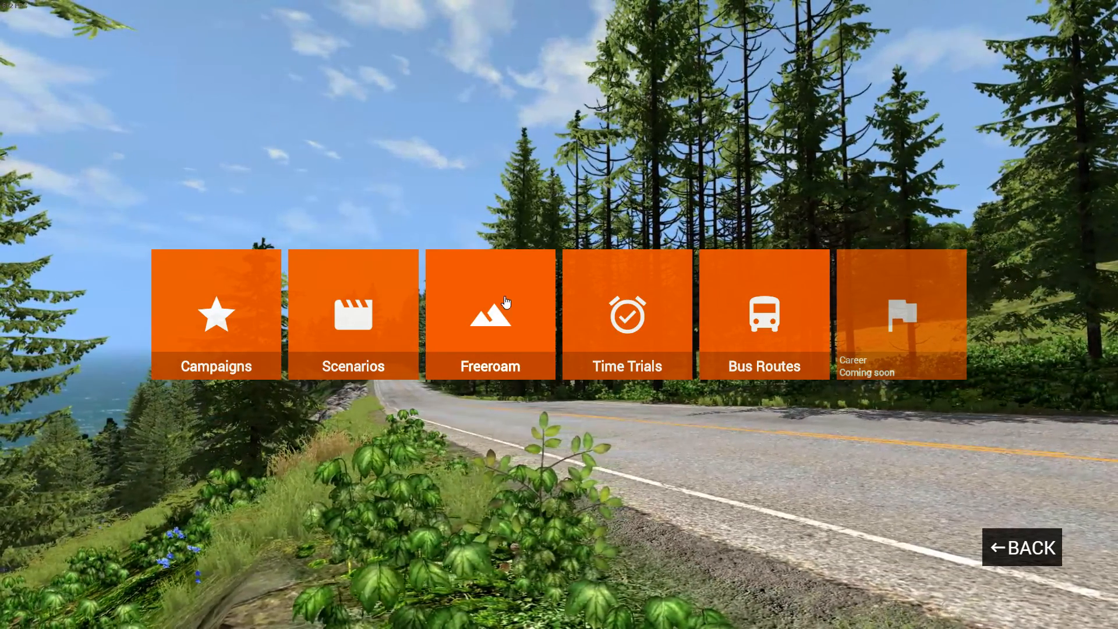
pyautogui.click(490, 314)
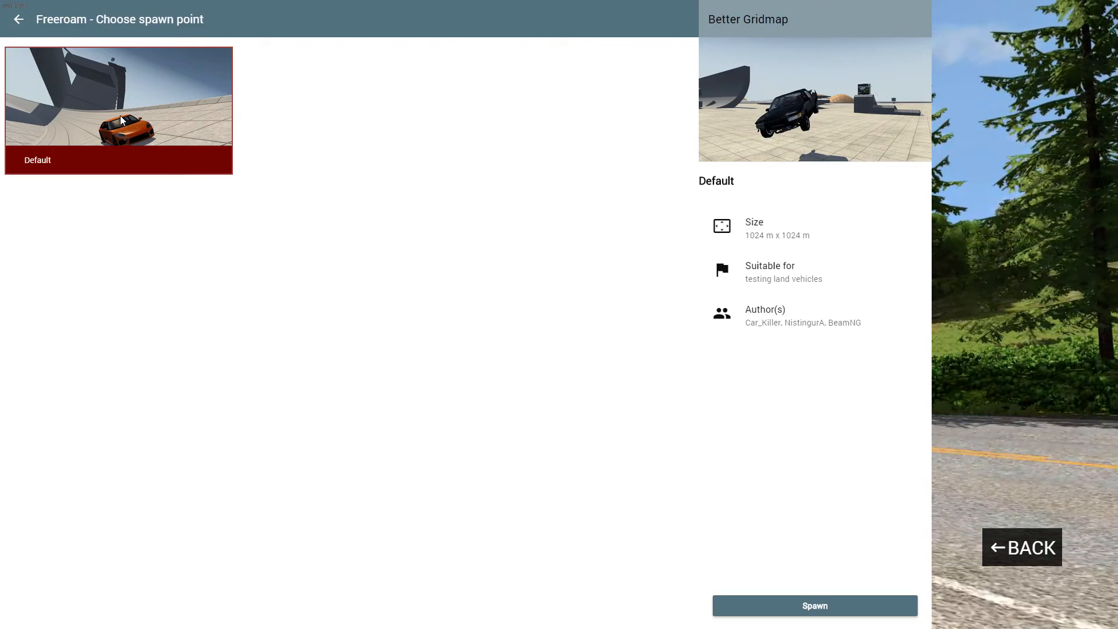
pyautogui.click(815, 605)
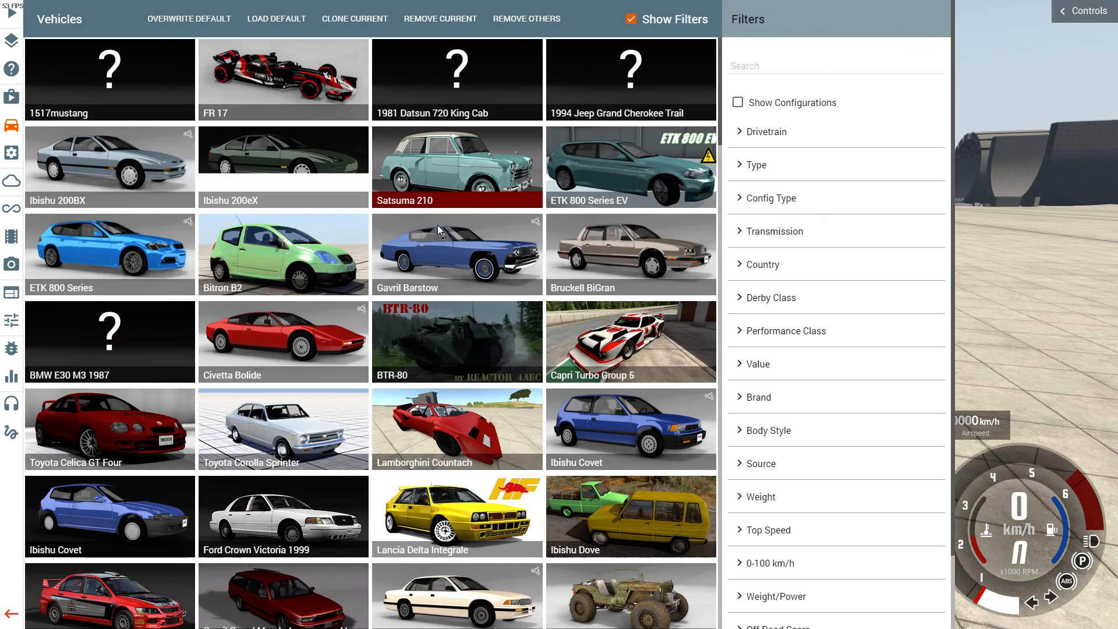
# Scroll the Vehicles list and select the Shopping Cart to see its configurations.
pyautogui.scroll(-3)
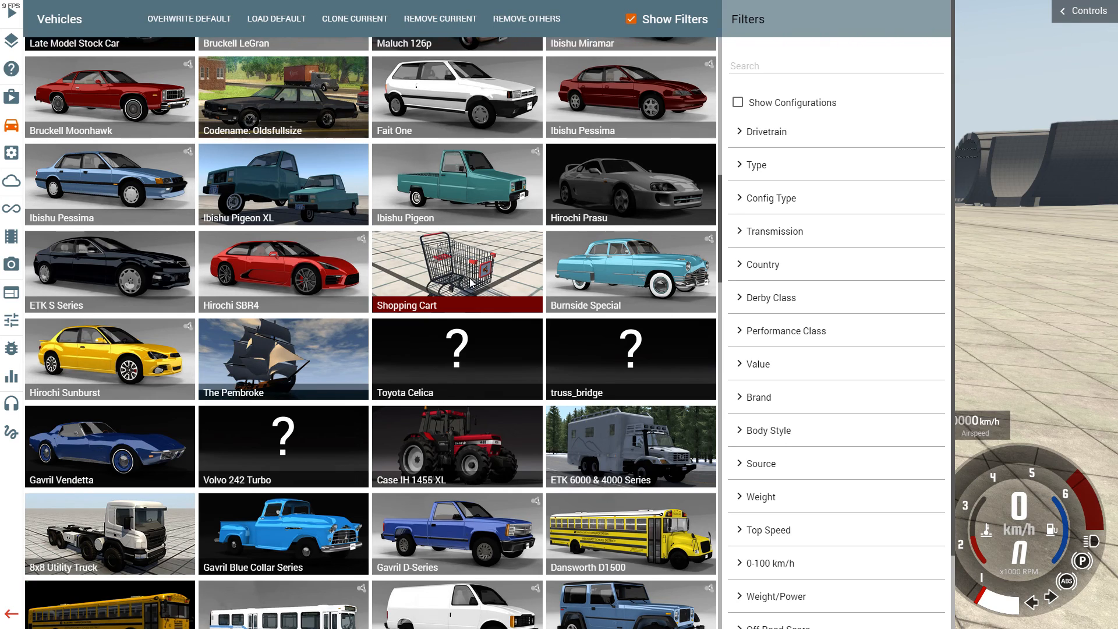
pyautogui.moveTo(451, 274)
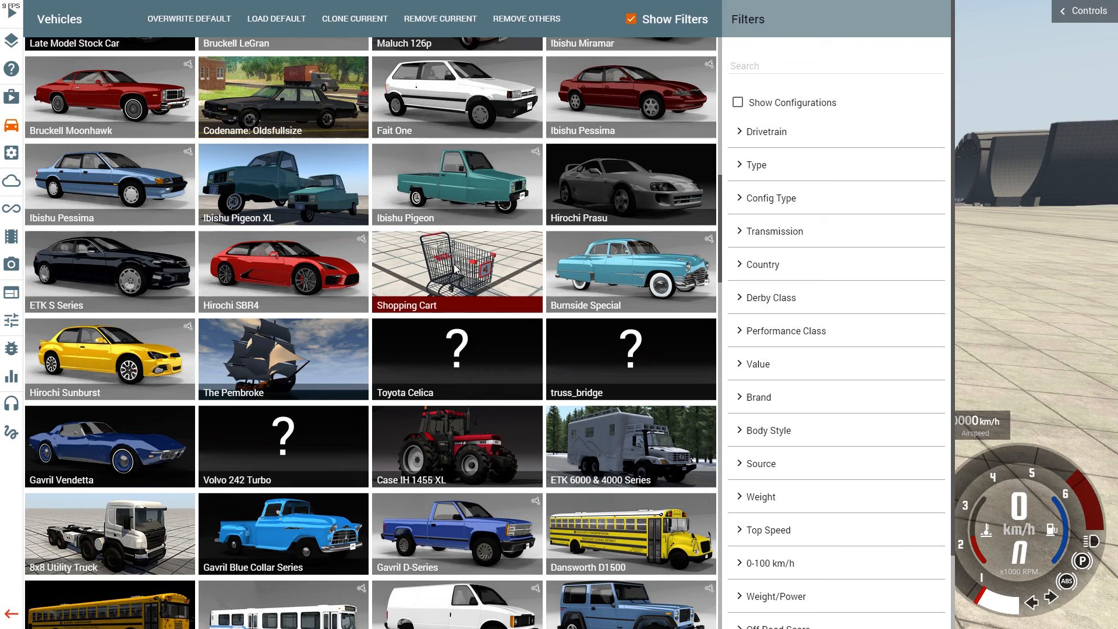
pyautogui.click(456, 270)
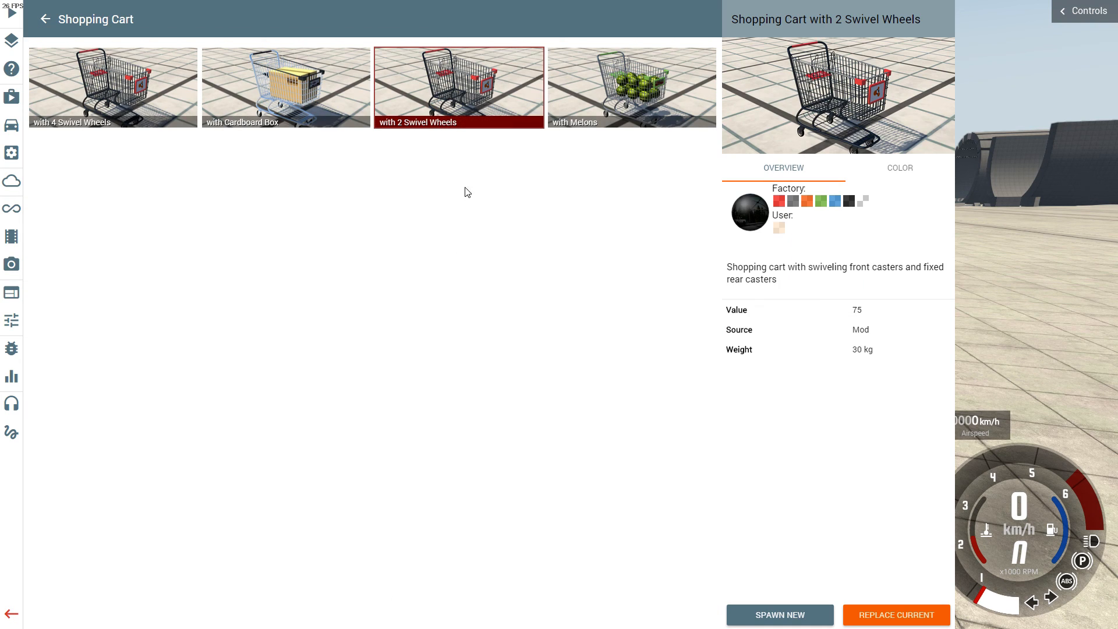
pyautogui.moveTo(605, 96)
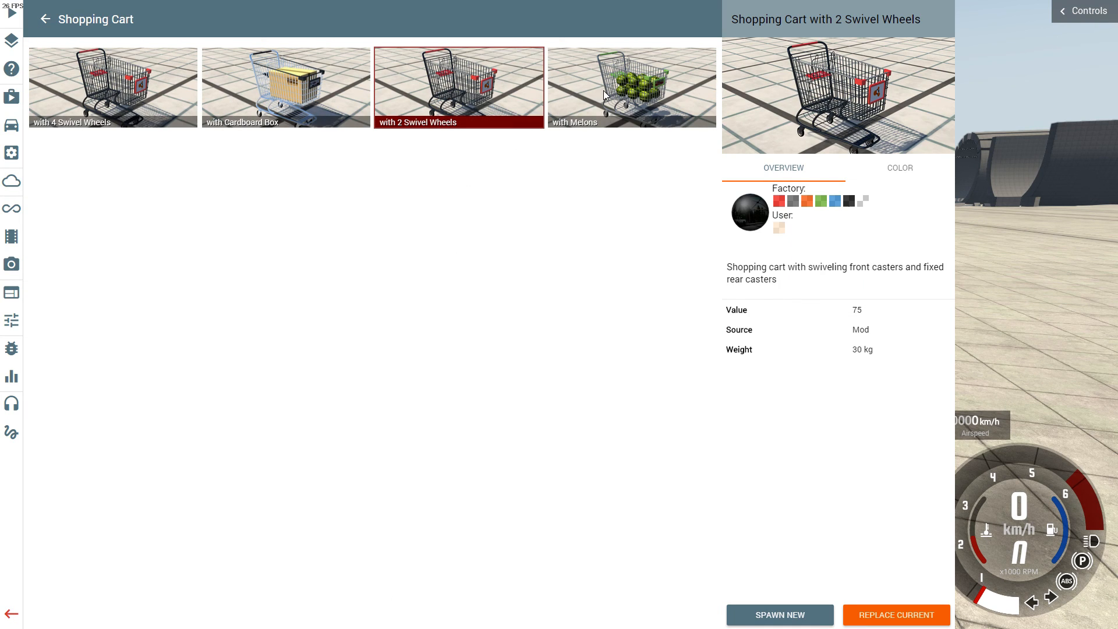
# Select the 44 kg Shopping Cart with Melons configuration.
pyautogui.click(631, 88)
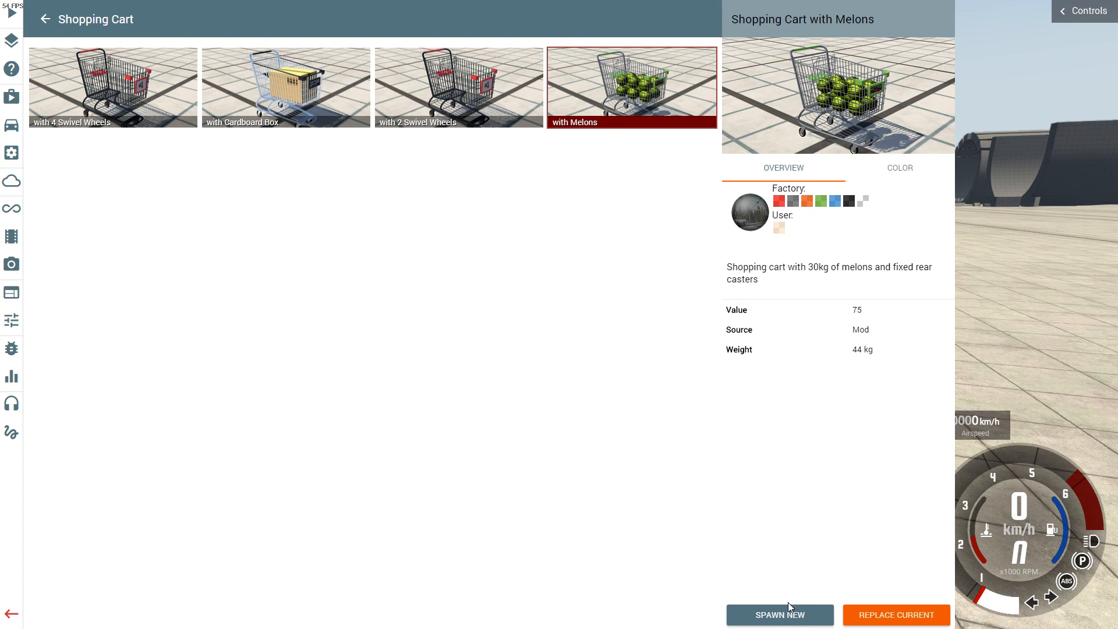